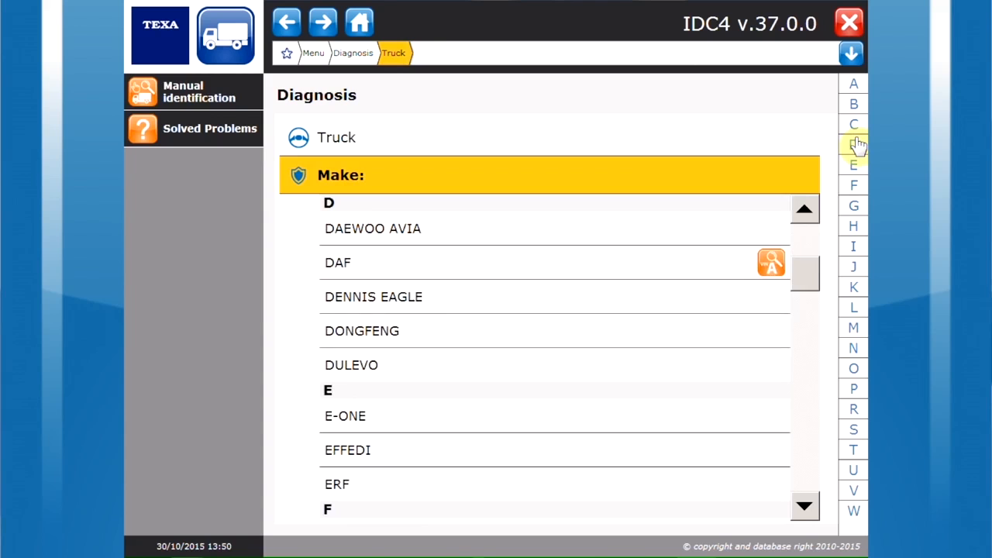
- Connect to the DAF Bosch EAS 3 injection, confirm ignition on, and show the favourites view
{"action": "left_click", "coordinate": [337, 262]}
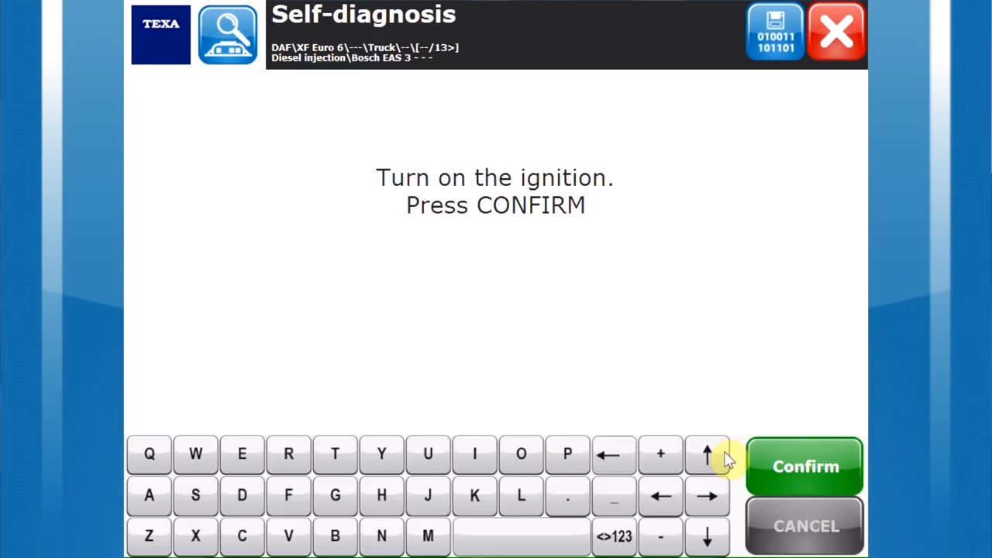
{"action": "left_click", "coordinate": [804, 466]}
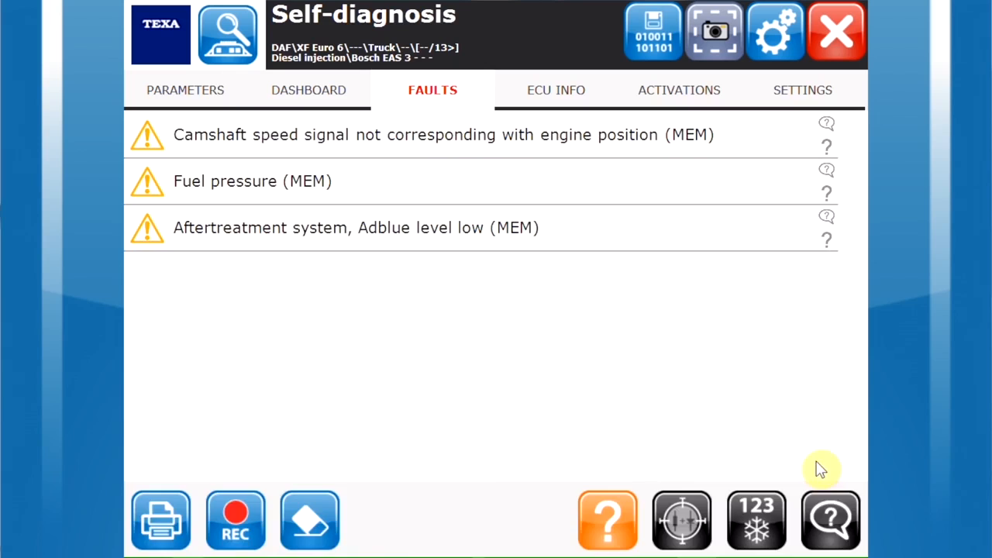
{"action": "left_click", "coordinate": [183, 90]}
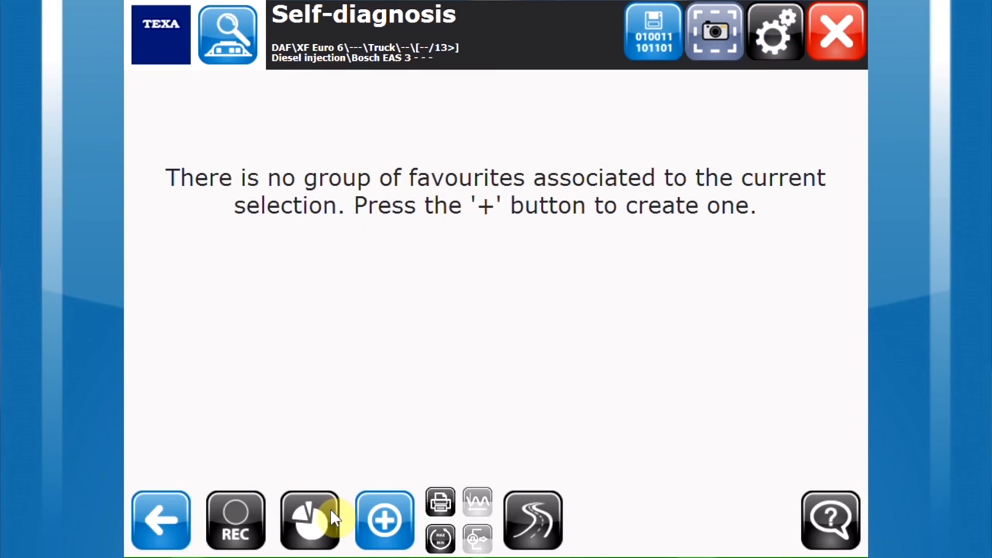
- Save AdBlue level, level sensor and pressure sensor as a favourites group and start a test drive
{"action": "left_click", "coordinate": [384, 521]}
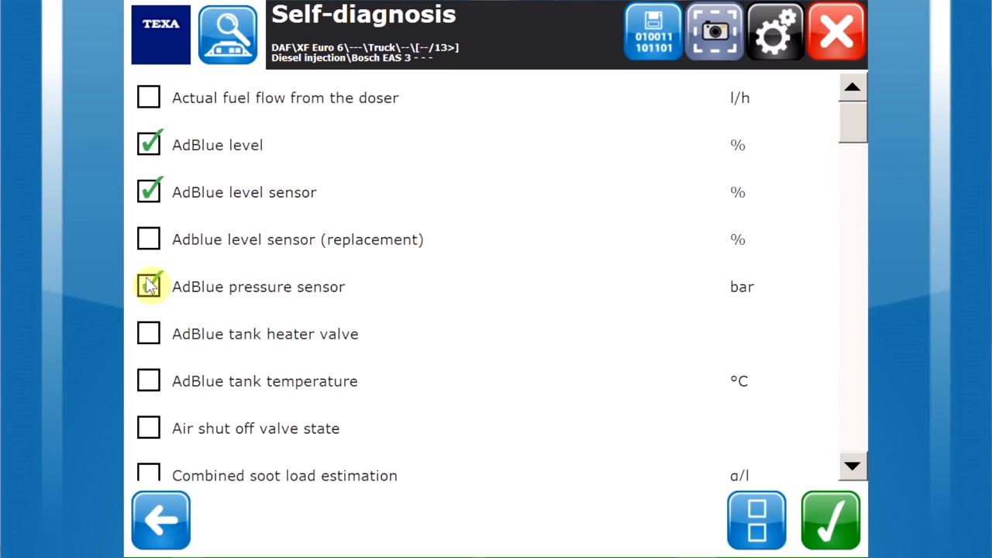
{"action": "left_click", "coordinate": [827, 521]}
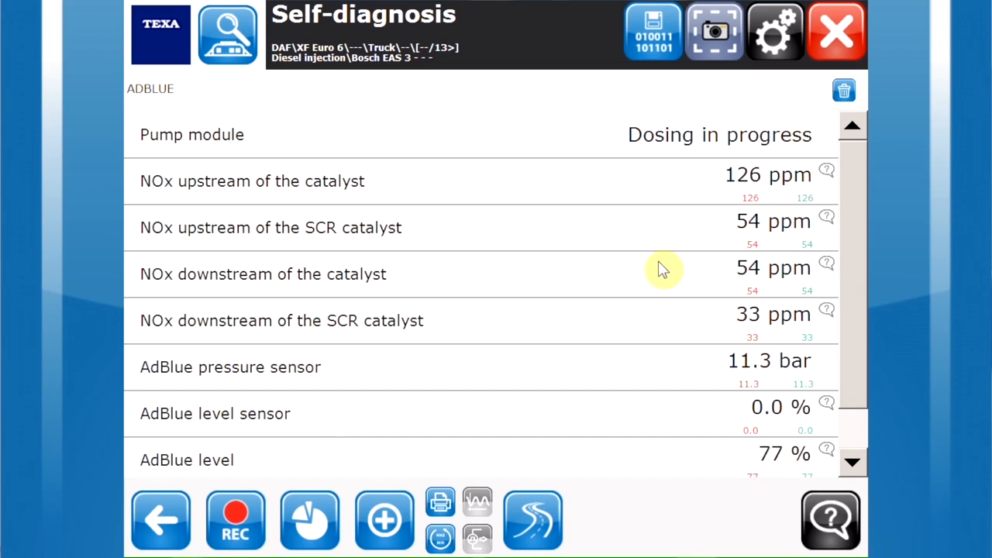
{"action": "left_click", "coordinate": [533, 519]}
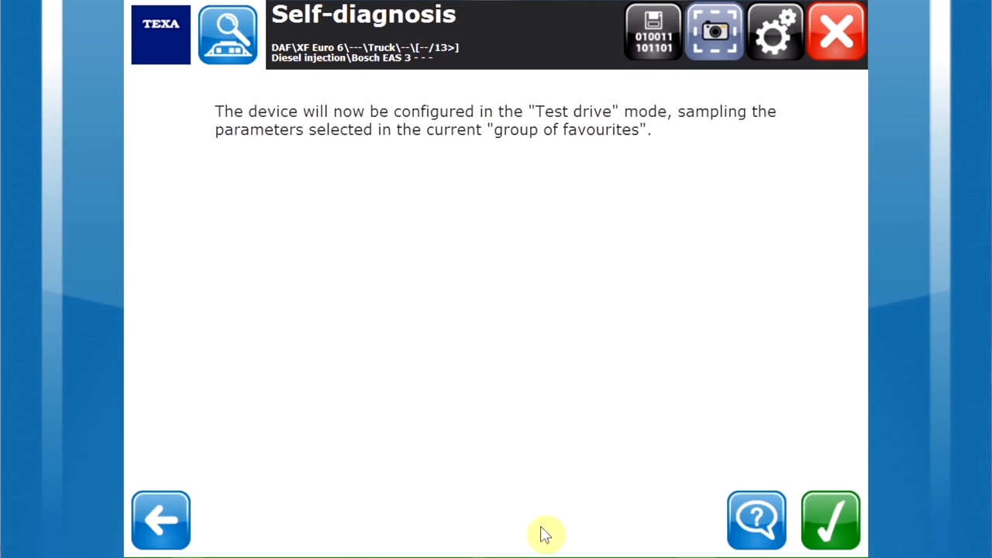
- Enter plate number EH245 and confirm it to transfer the test drive configuration
{"action": "left_click", "coordinate": [831, 518]}
{"action": "type", "text": "EH245"}
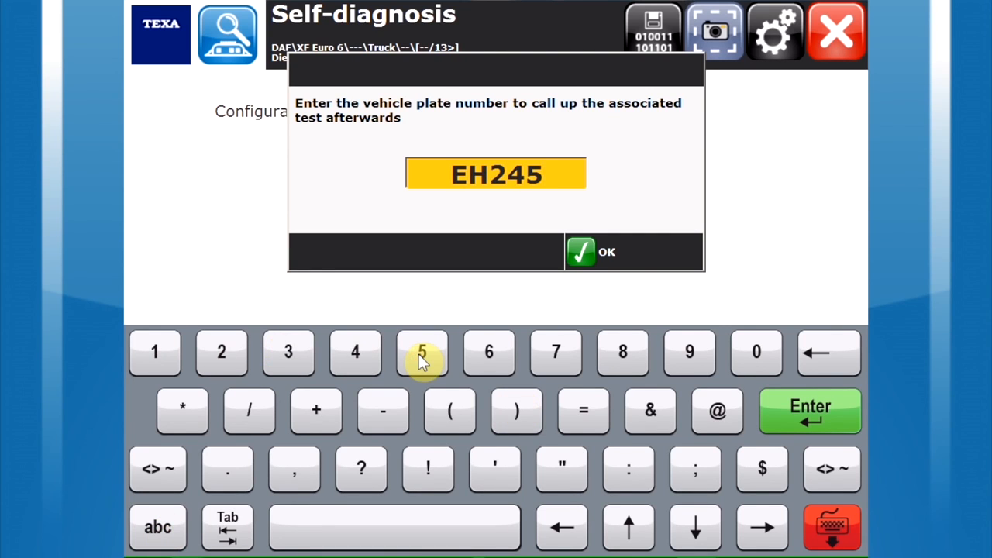
{"action": "left_click", "coordinate": [599, 251]}
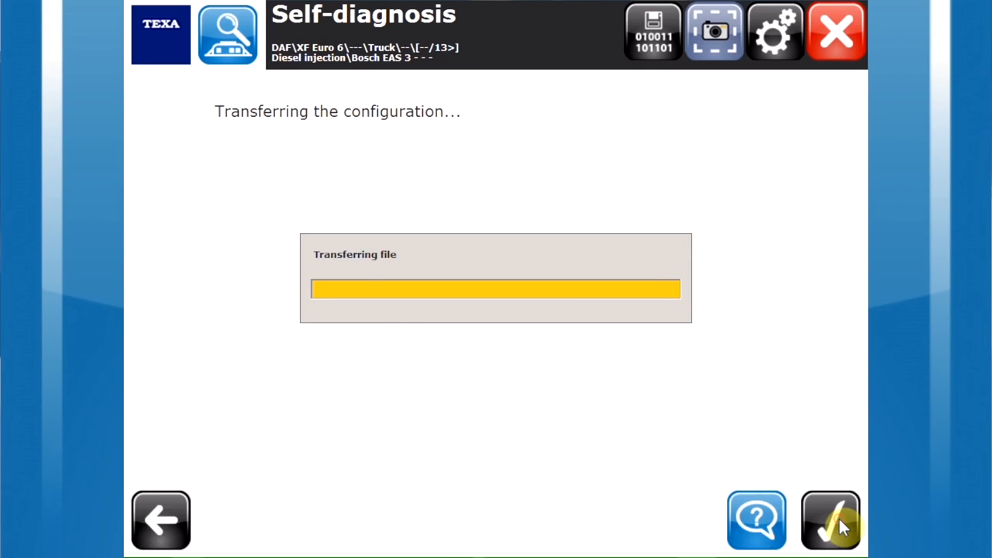
- Finish the configuration transfer and return to the Self-diagnosis system list
{"action": "left_click", "coordinate": [832, 520]}
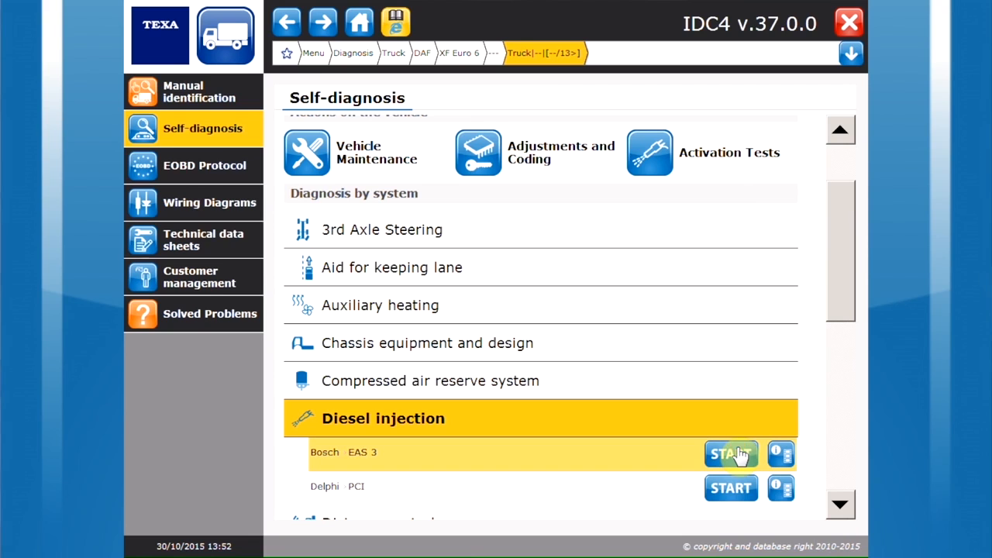
- Show the Bosch EAS 3 trip plots and the errors detected during the trip
{"action": "left_click", "coordinate": [729, 453]}
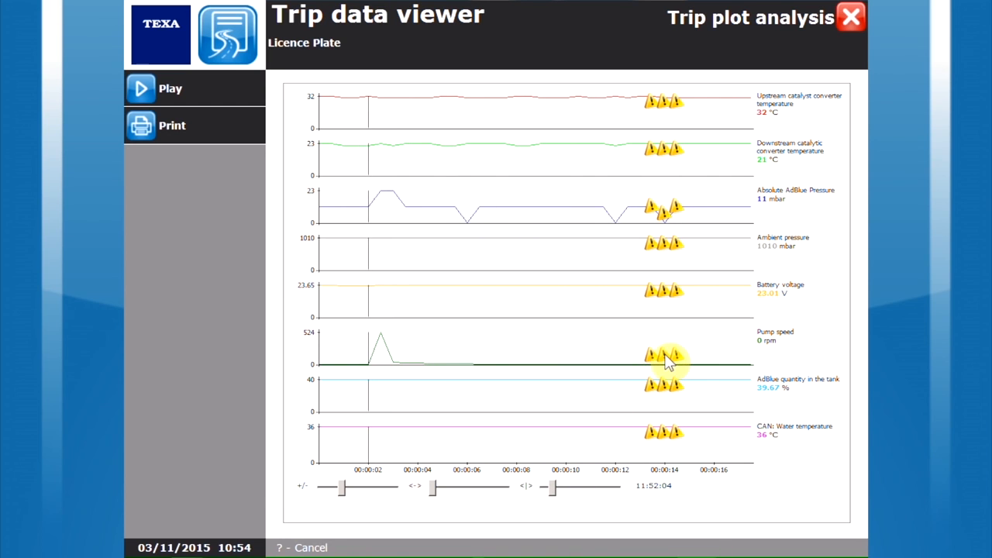
{"action": "left_click", "coordinate": [663, 359]}
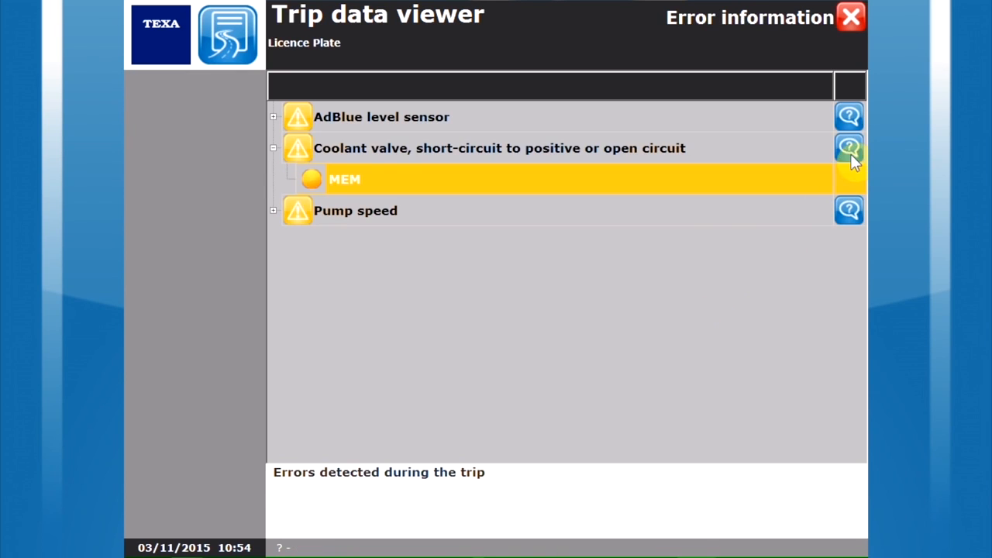